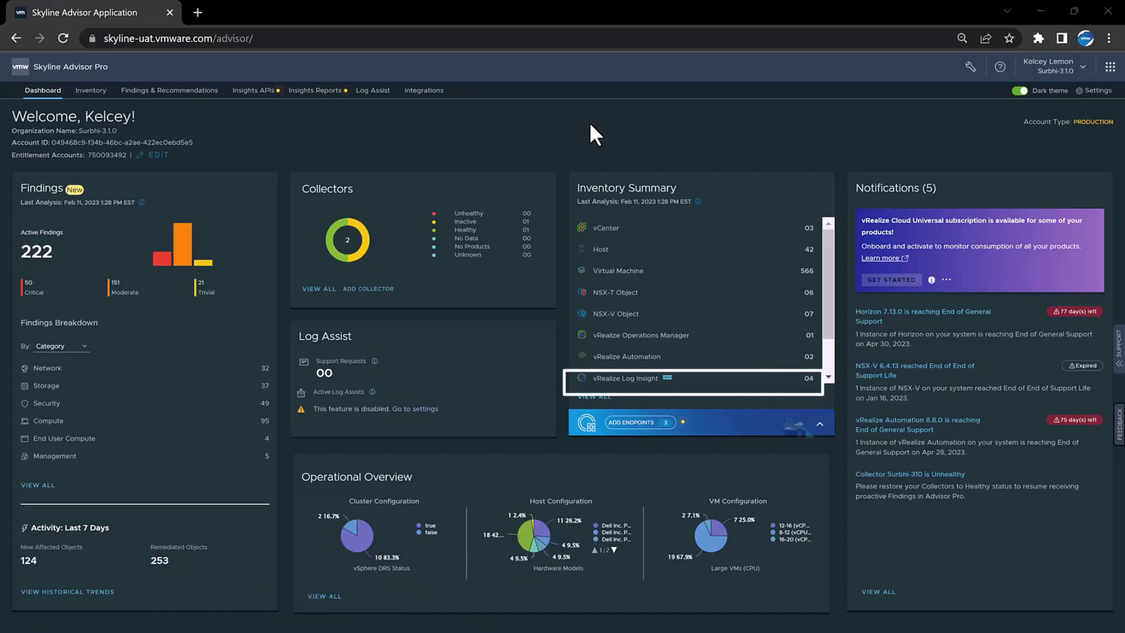
mouse_move(660, 384)
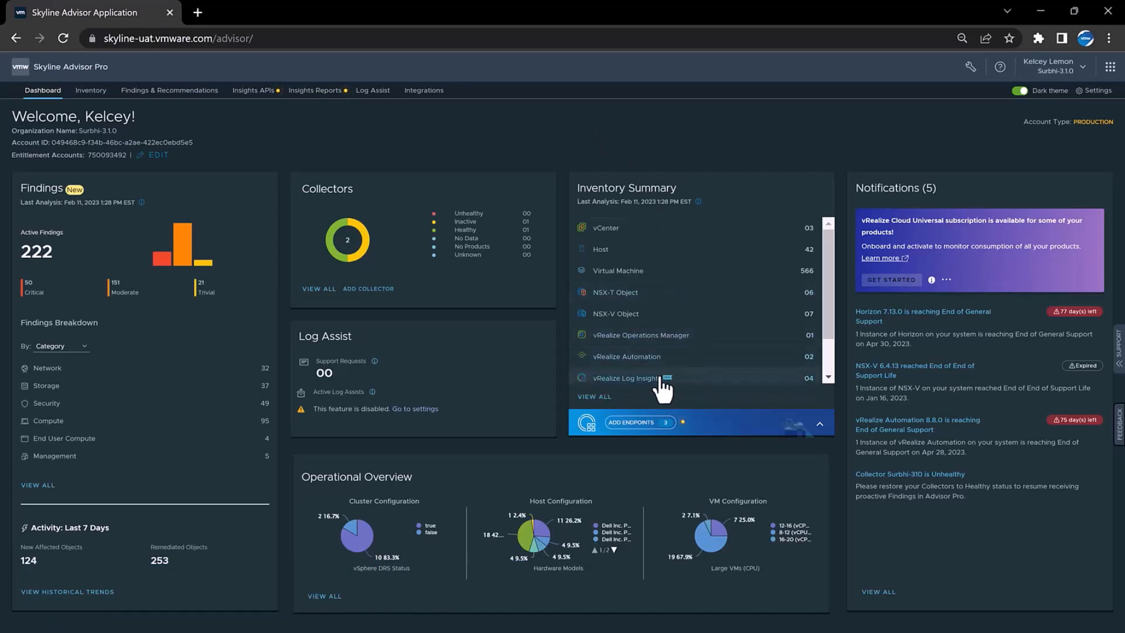
- Review the vRealize Log Insight inventory and cluster details, then reach Log Assist's inventory selection
left_click(626, 378)
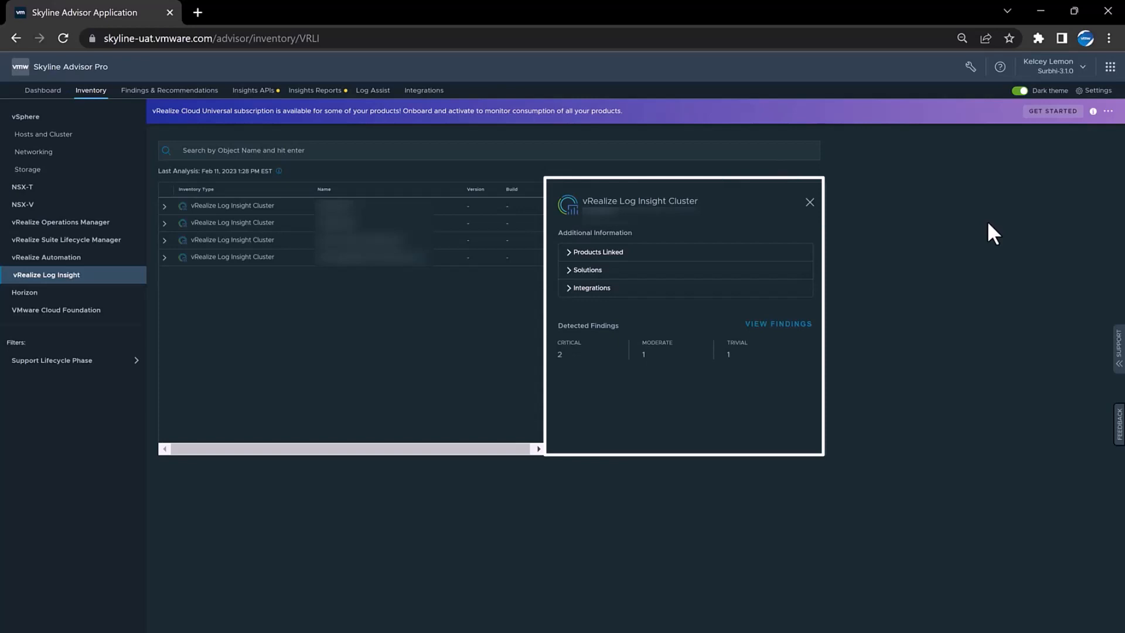
left_click(809, 202)
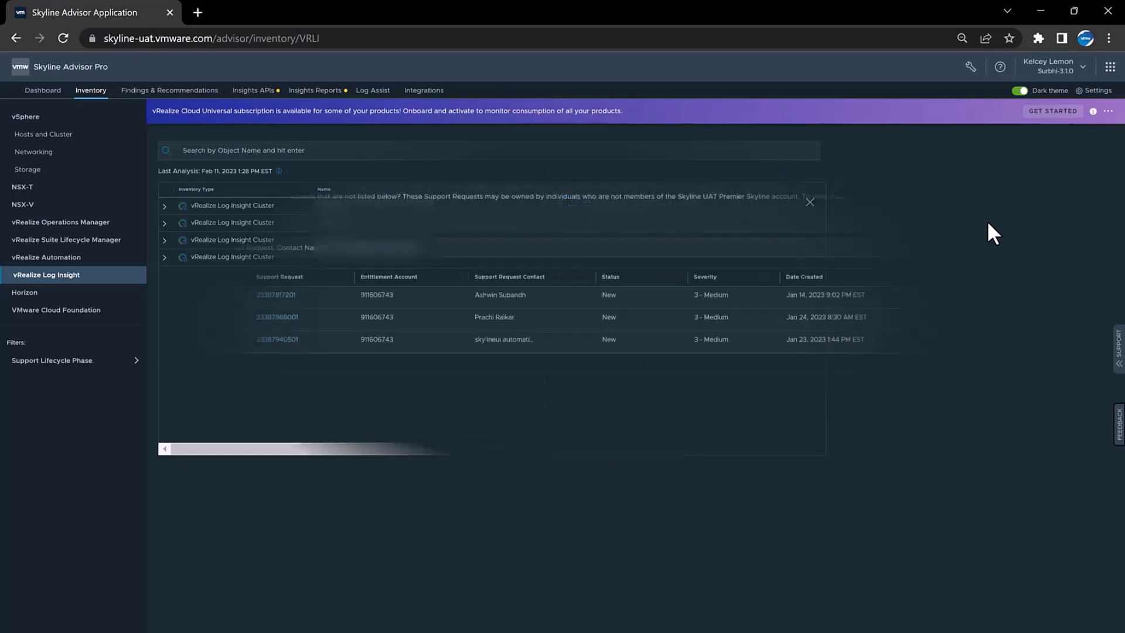
left_click(373, 90)
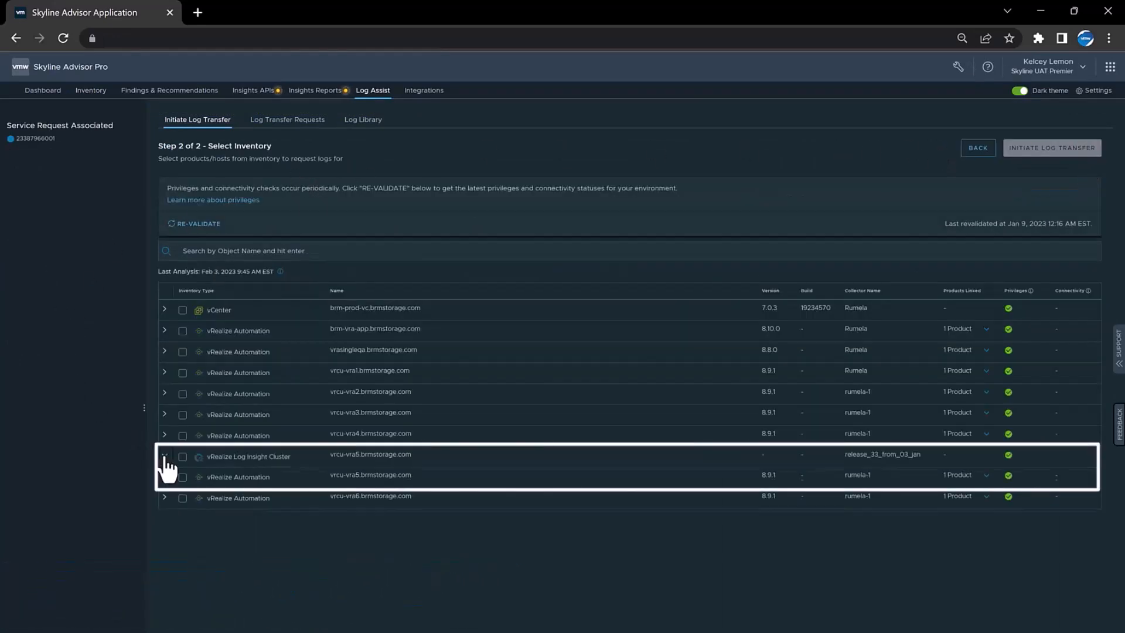
- Expand the vRealize Log Insight Cluster row and add the cluster to the transfer
left_click(182, 457)
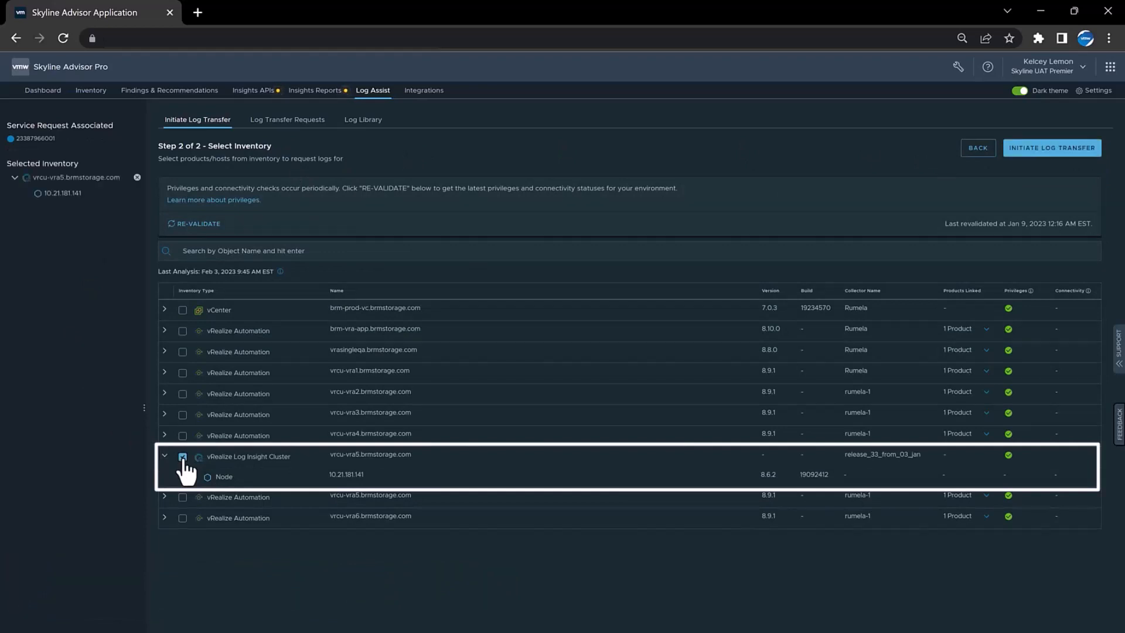
left_click(1051, 148)
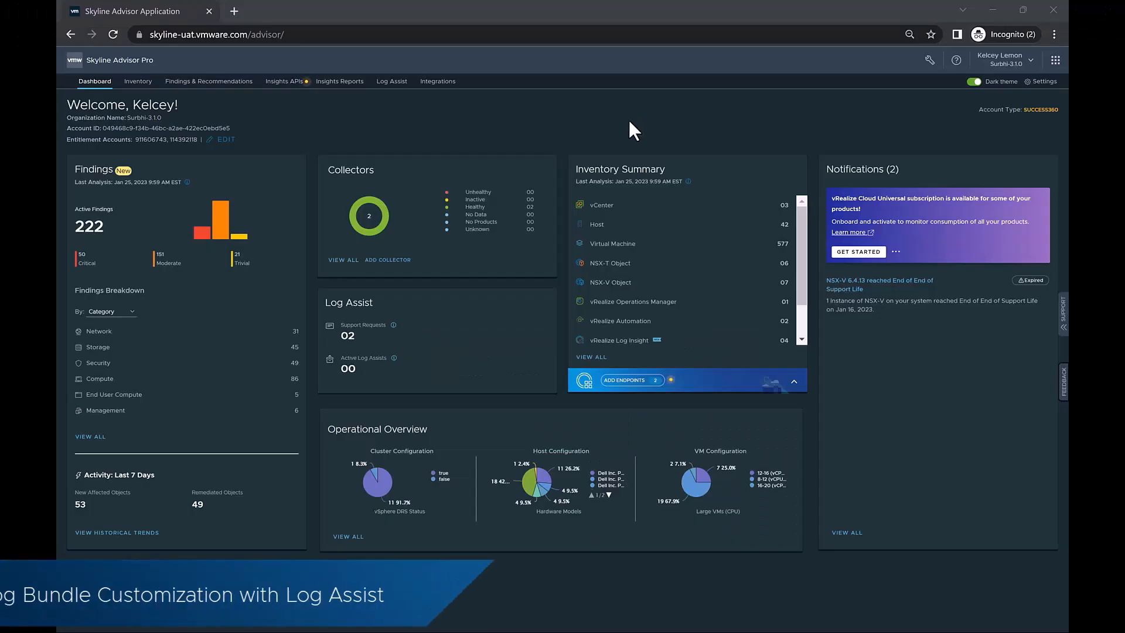
left_click(391, 81)
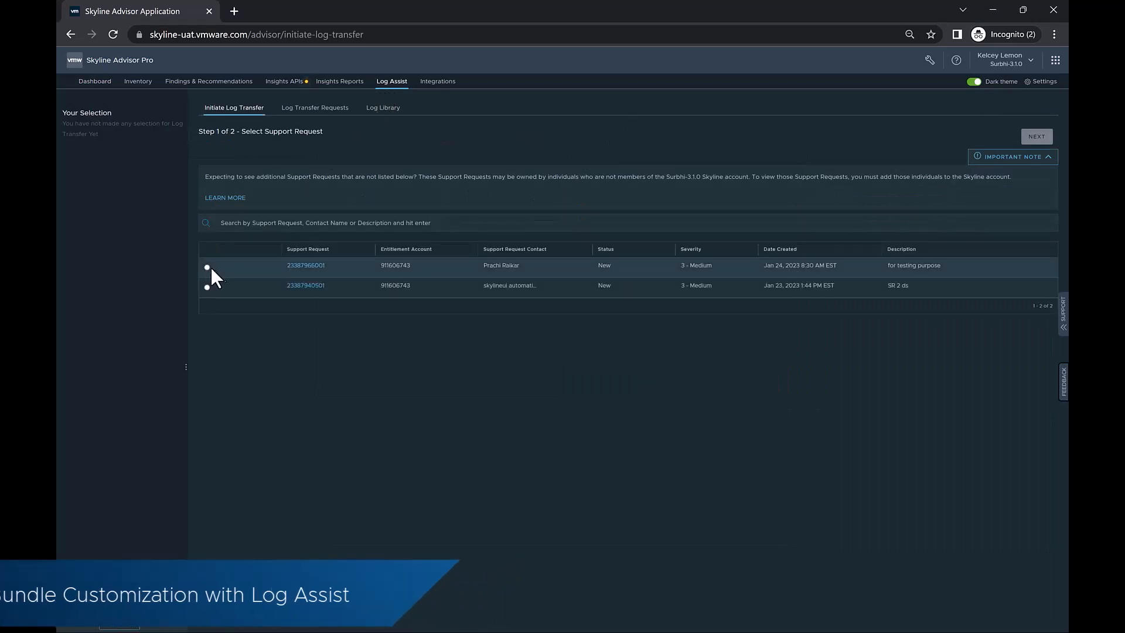
left_click(207, 267)
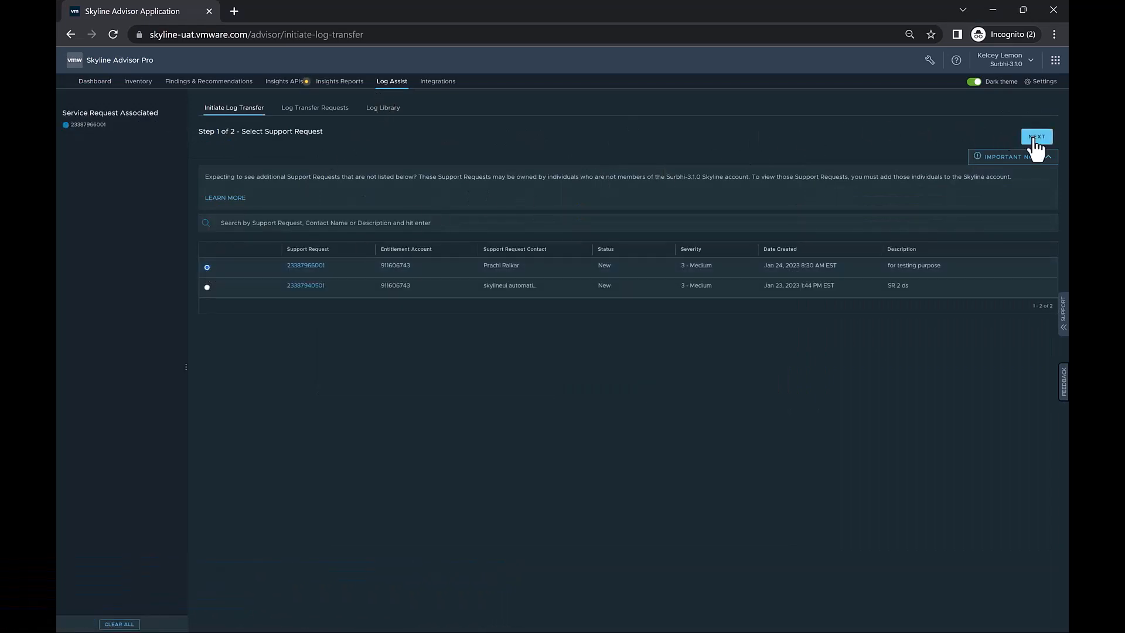
left_click(1036, 136)
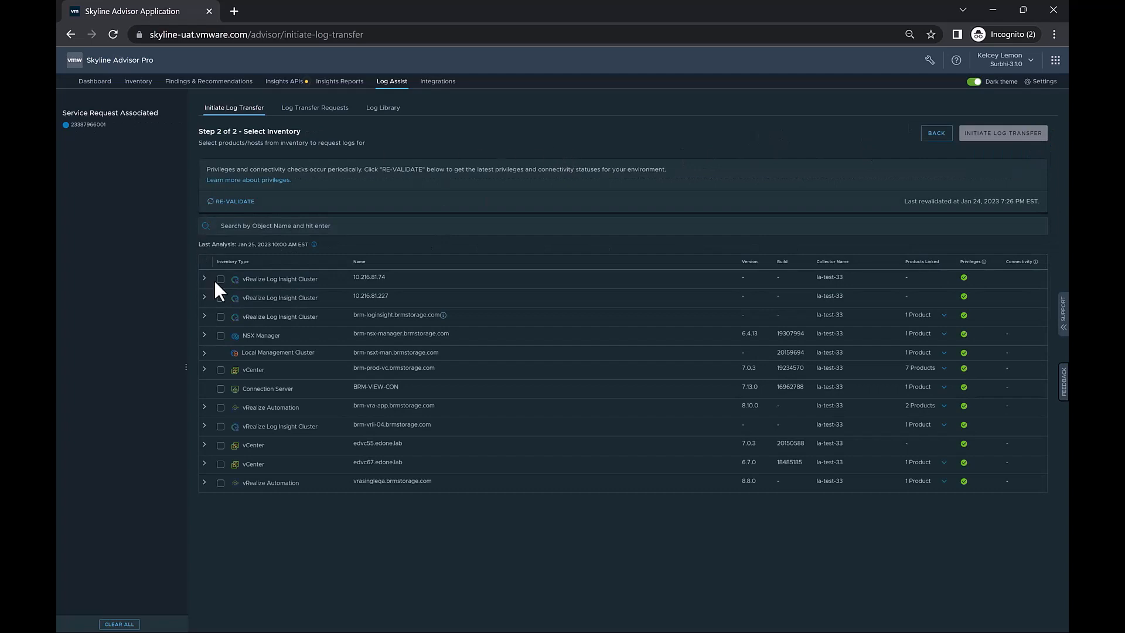
- Select 10.216.81.74, brm-nsxt-man1 and brm-dell-03, initiate the transfer and accept the NSX-T warning
left_click(221, 278)
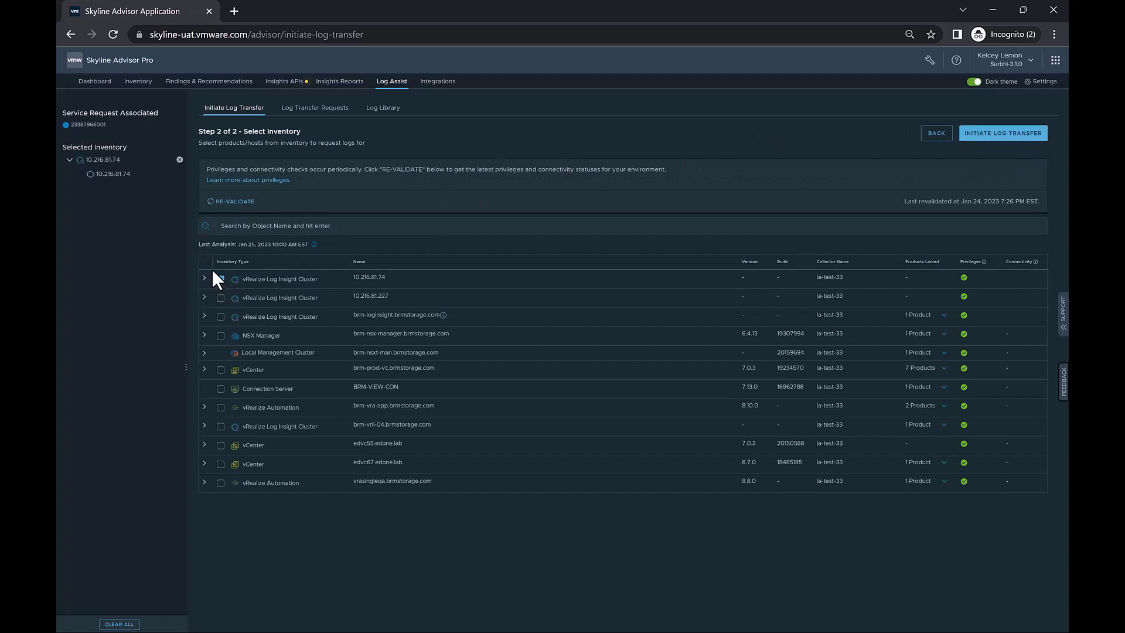
left_click(205, 352)
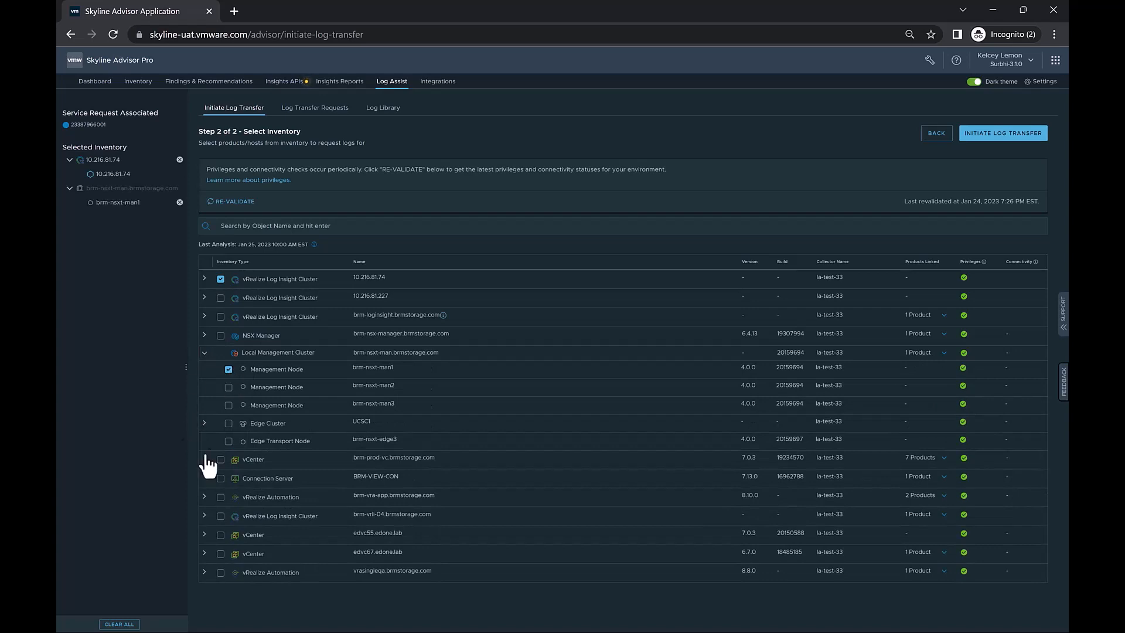
left_click(204, 457)
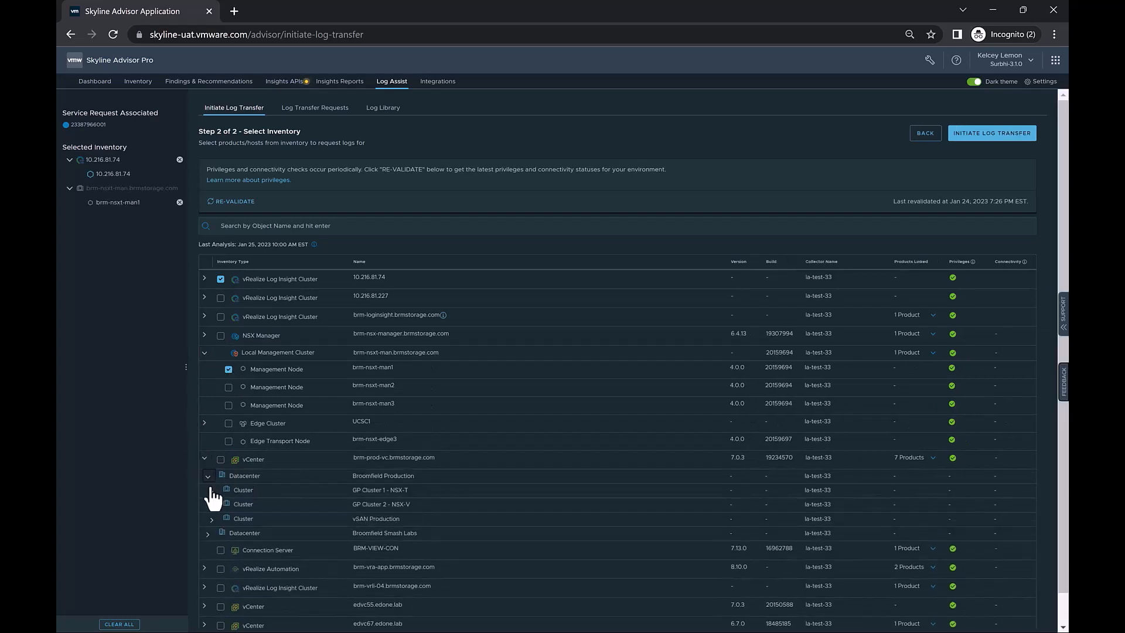
left_click(227, 506)
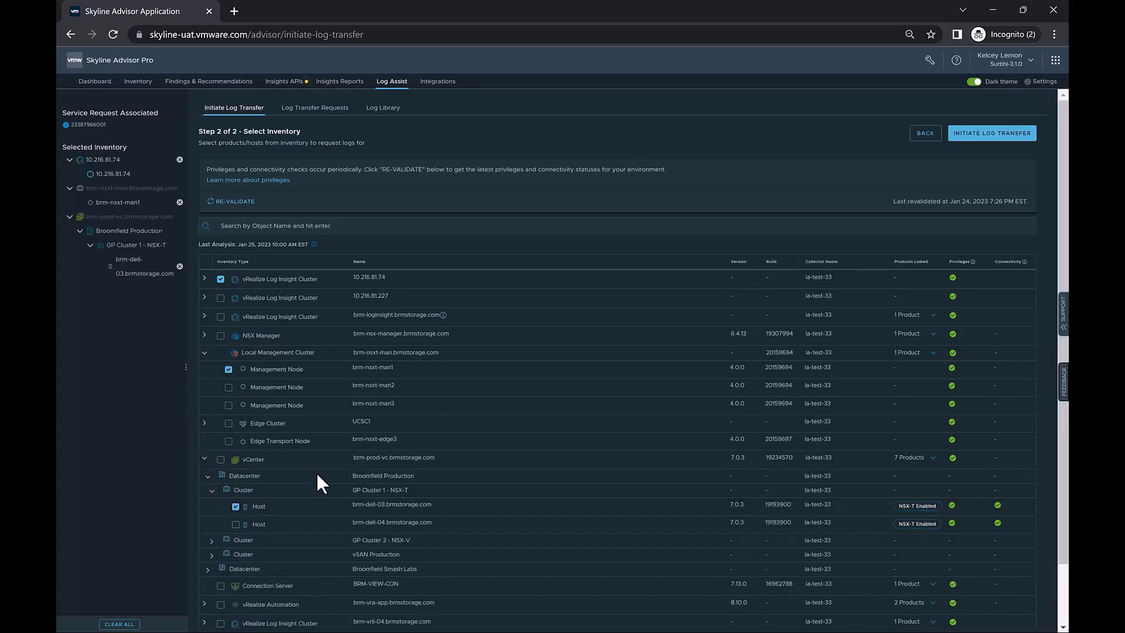
left_click(991, 133)
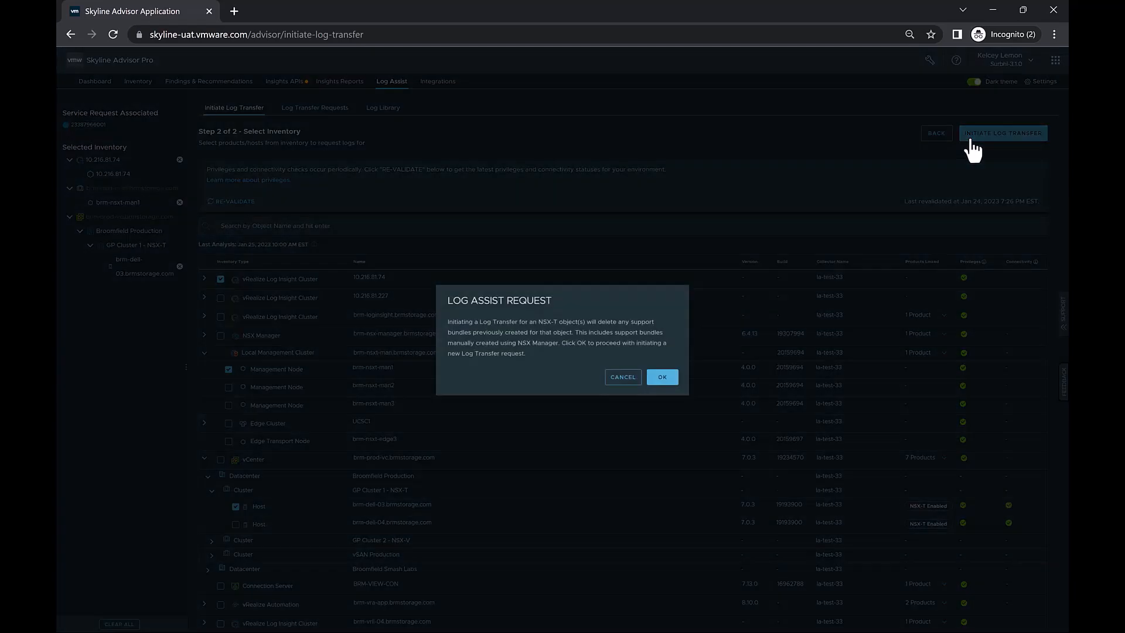
left_click(661, 377)
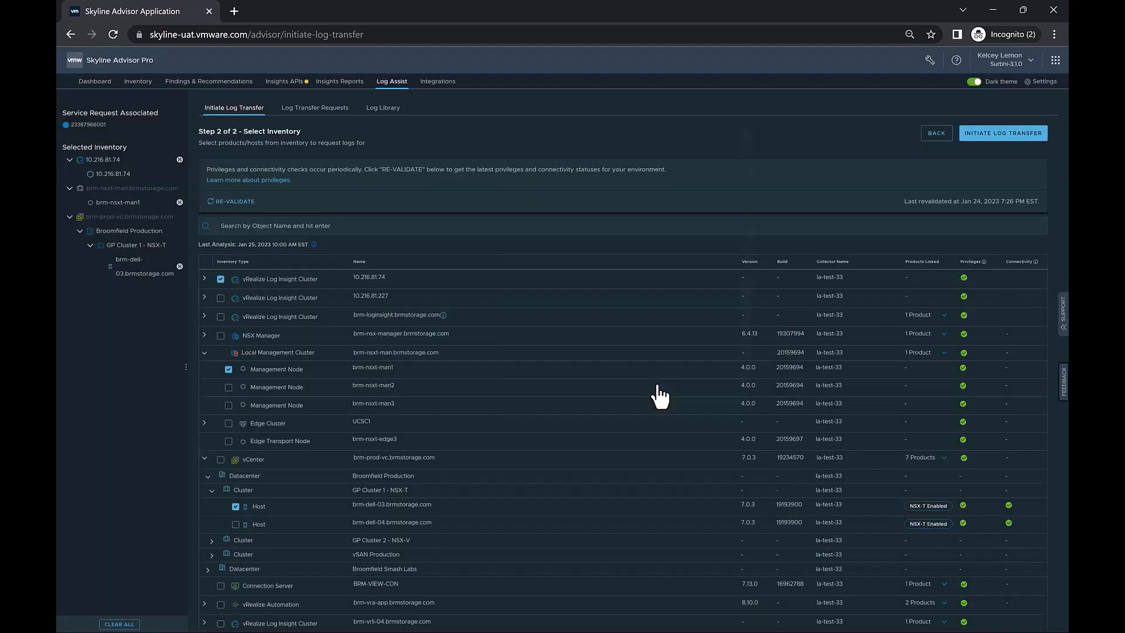
left_click(1003, 133)
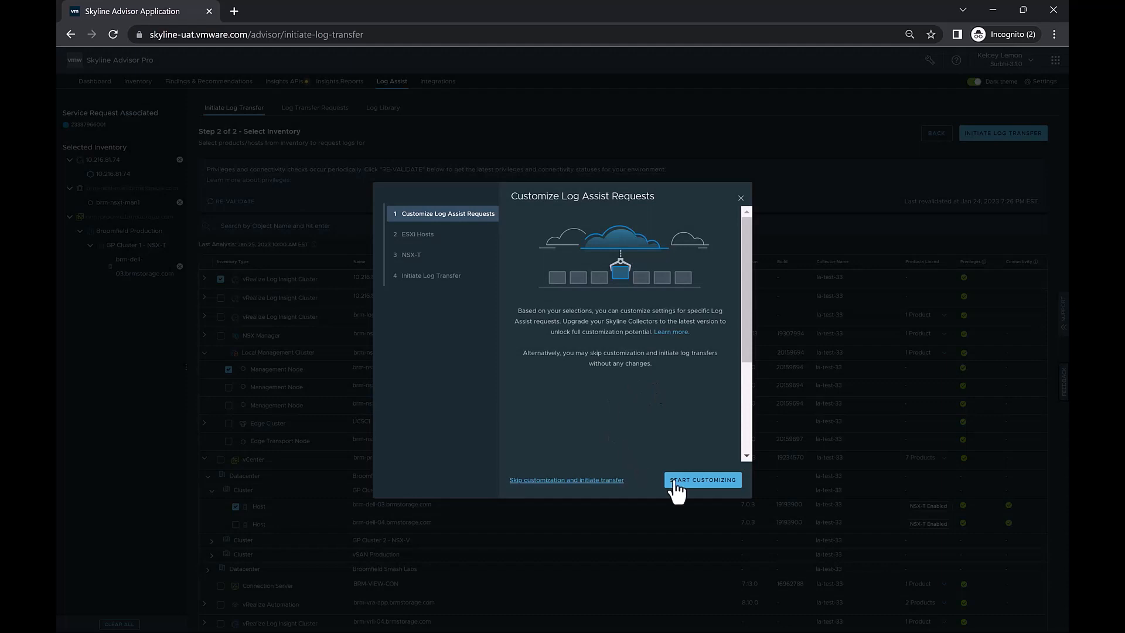
- Exclude ESXi core dumps, include vCenter logs, and pick an NSX-T log age limit
left_click(702, 479)
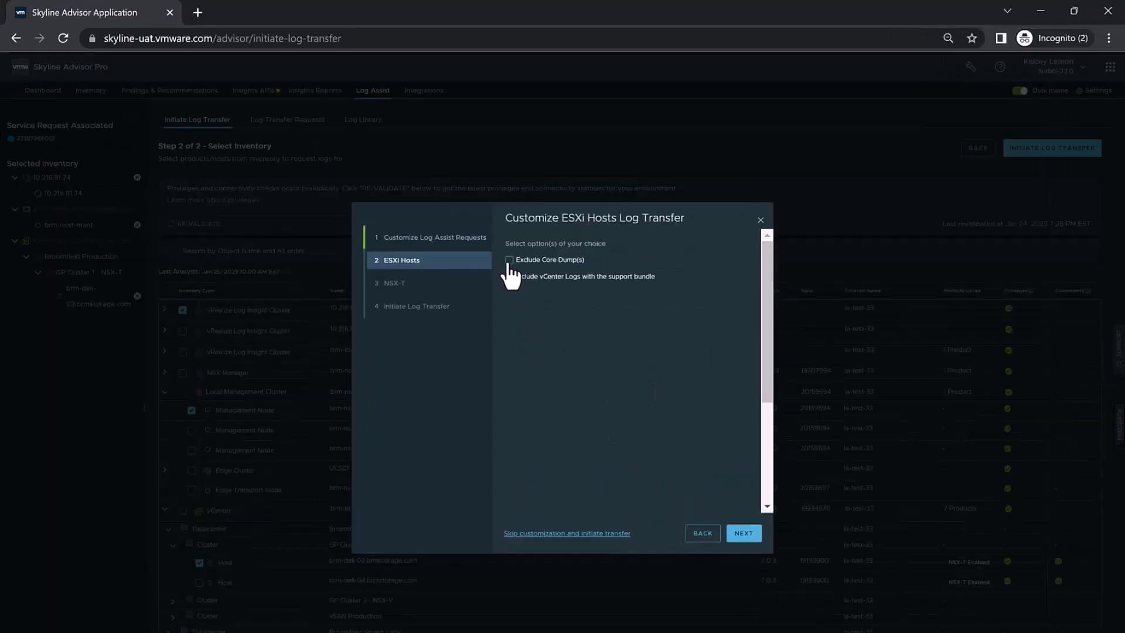
left_click(509, 259)
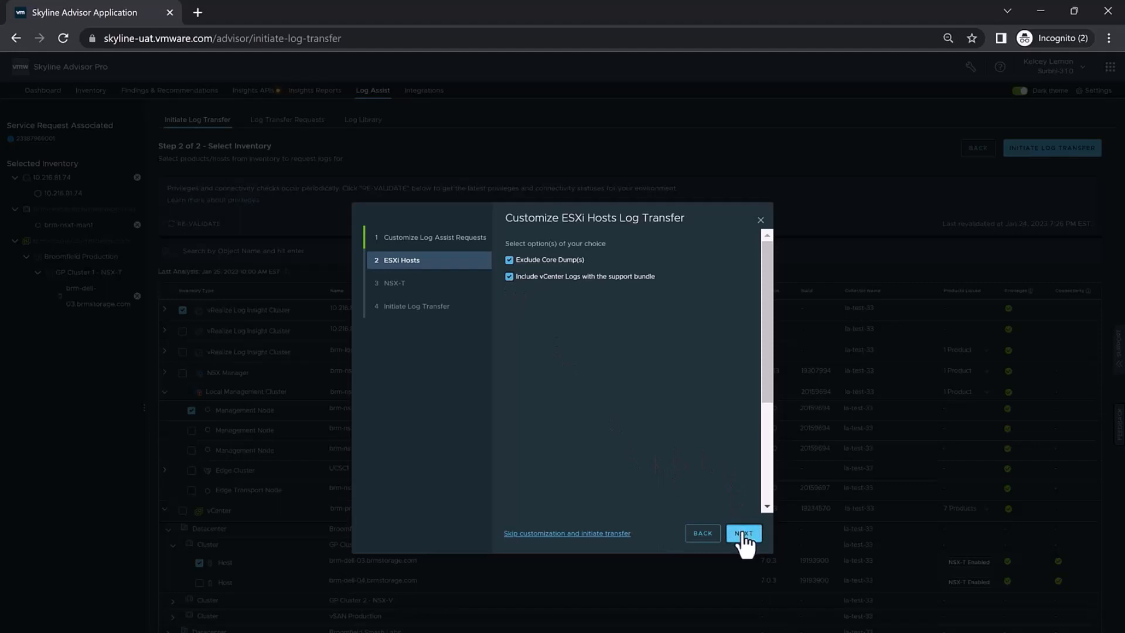
left_click(743, 533)
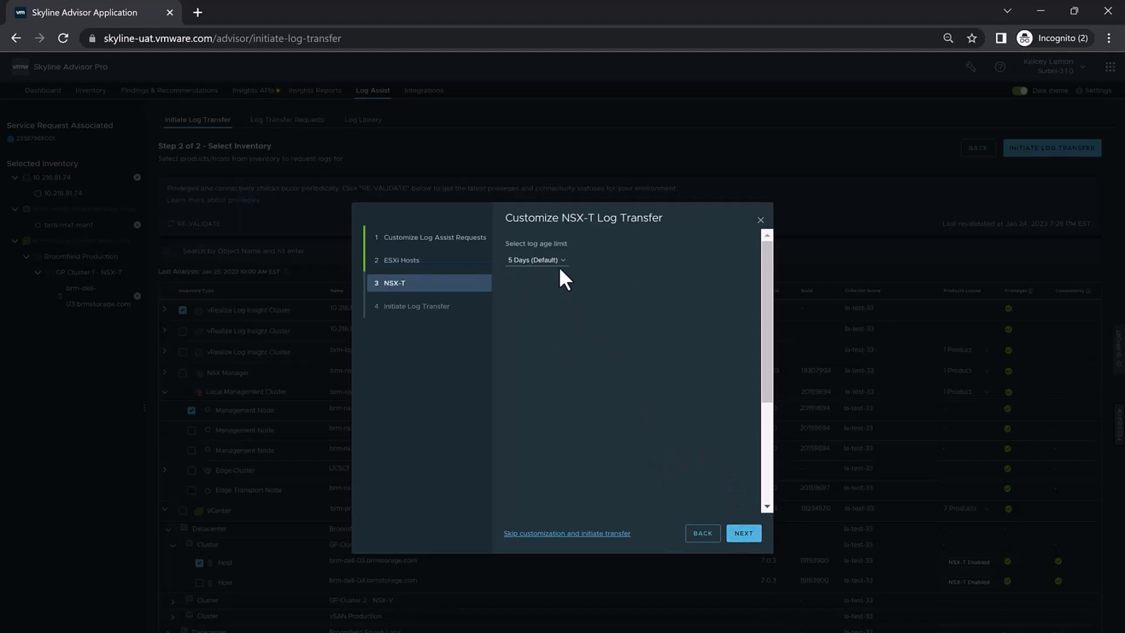
left_click(534, 259)
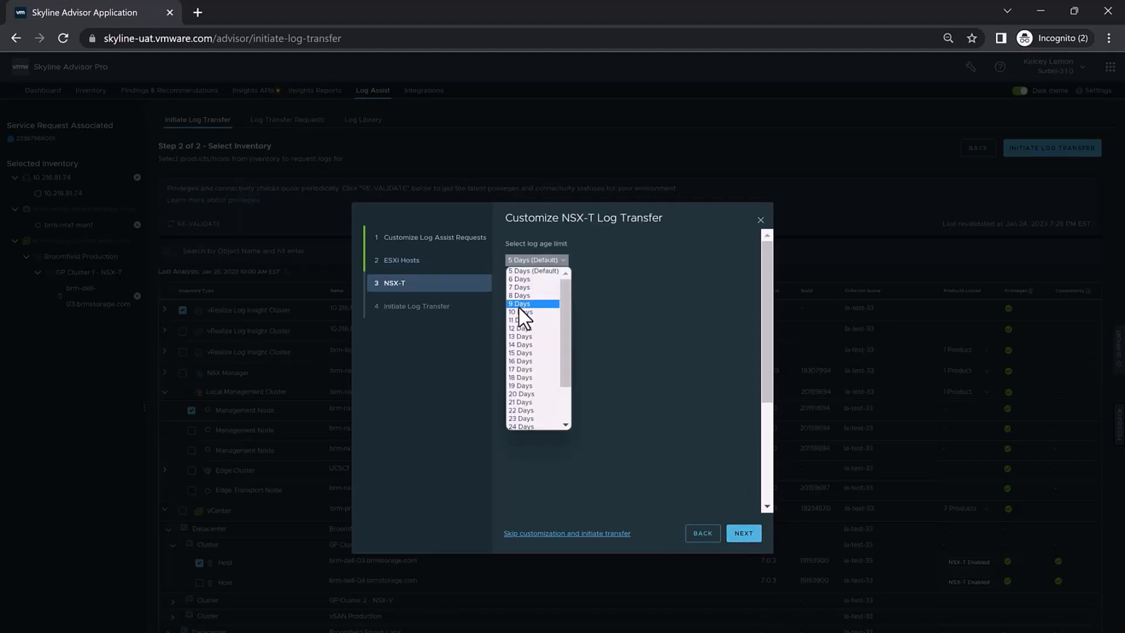
left_click(519, 303)
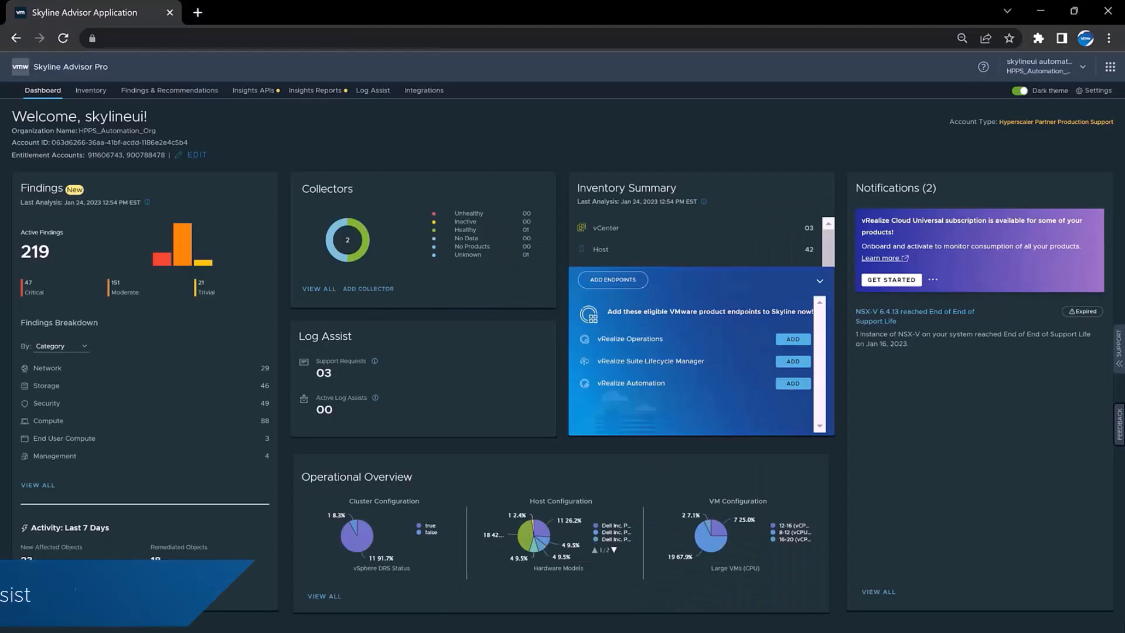
mouse_move(591, 149)
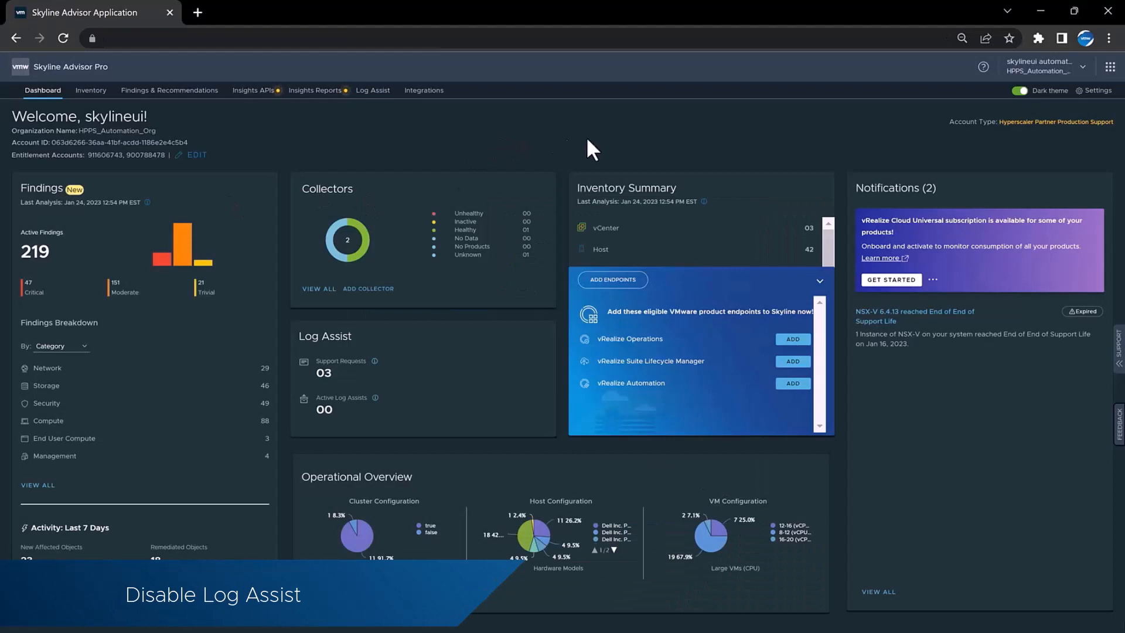
mouse_move(1096, 119)
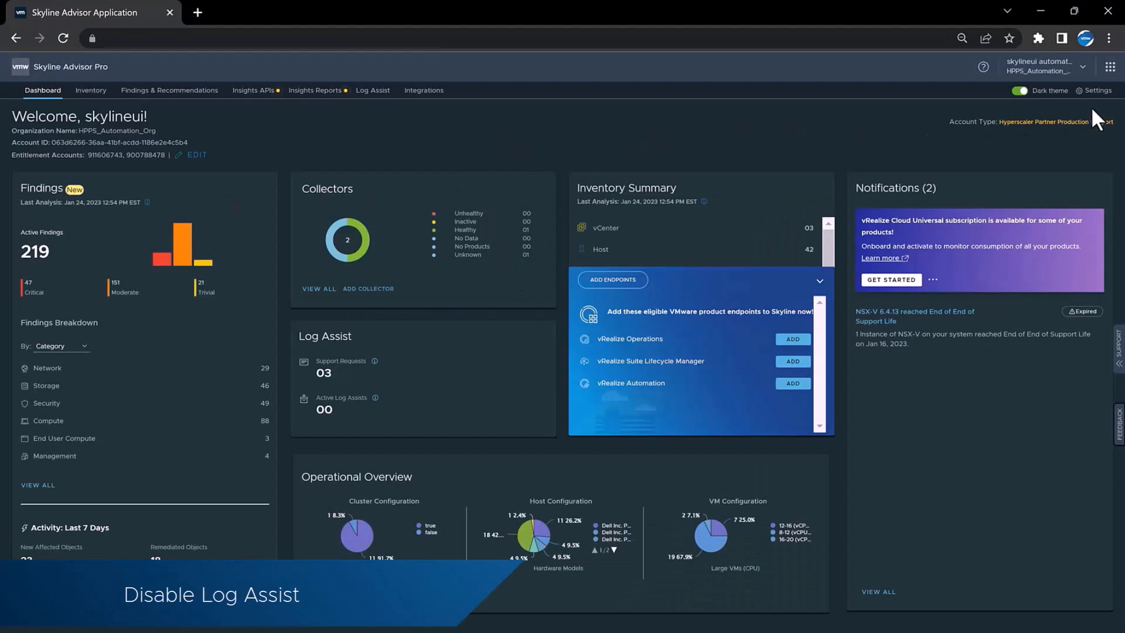
- Open Settings to show the Log Assist for all users option
left_click(1097, 90)
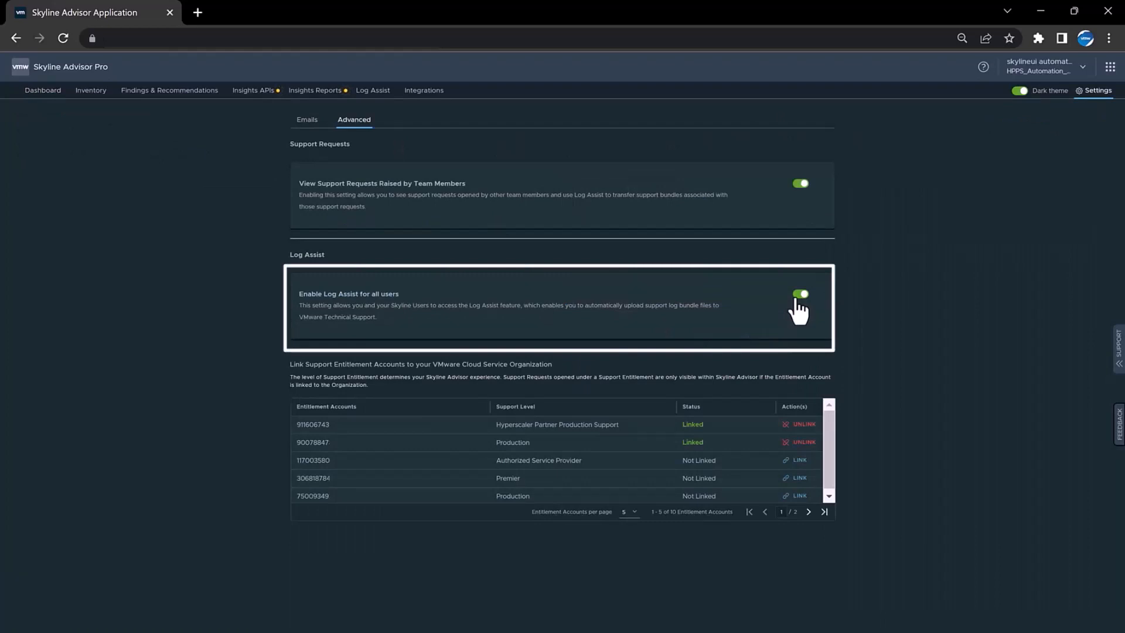
- Switch off Enable Log Assist for all users and return to the dashboard
left_click(800, 293)
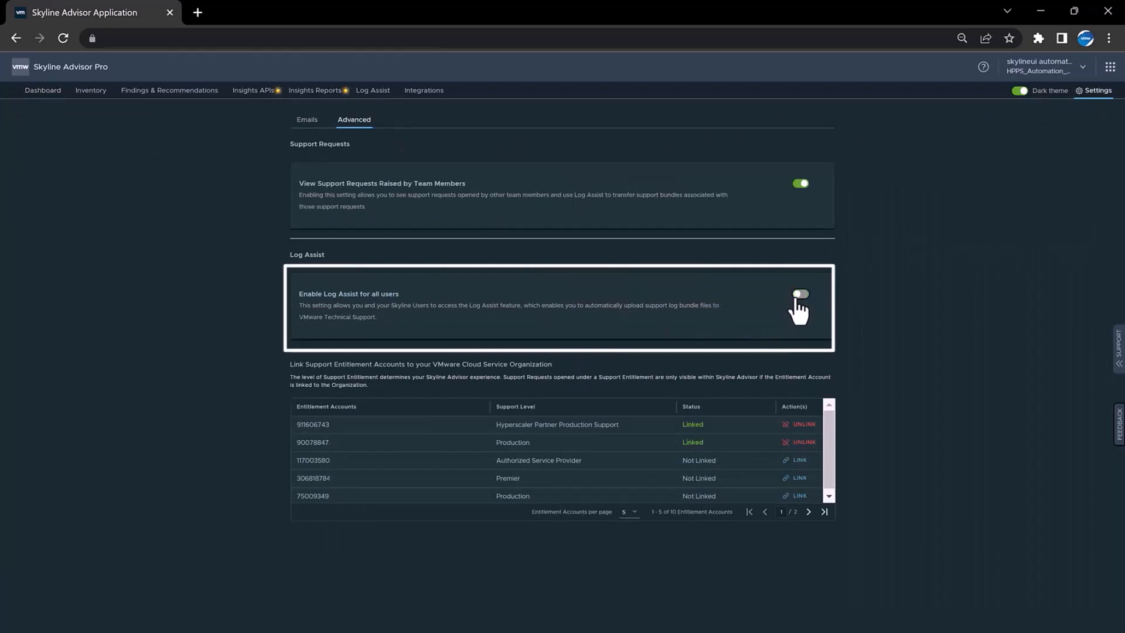
left_click(800, 294)
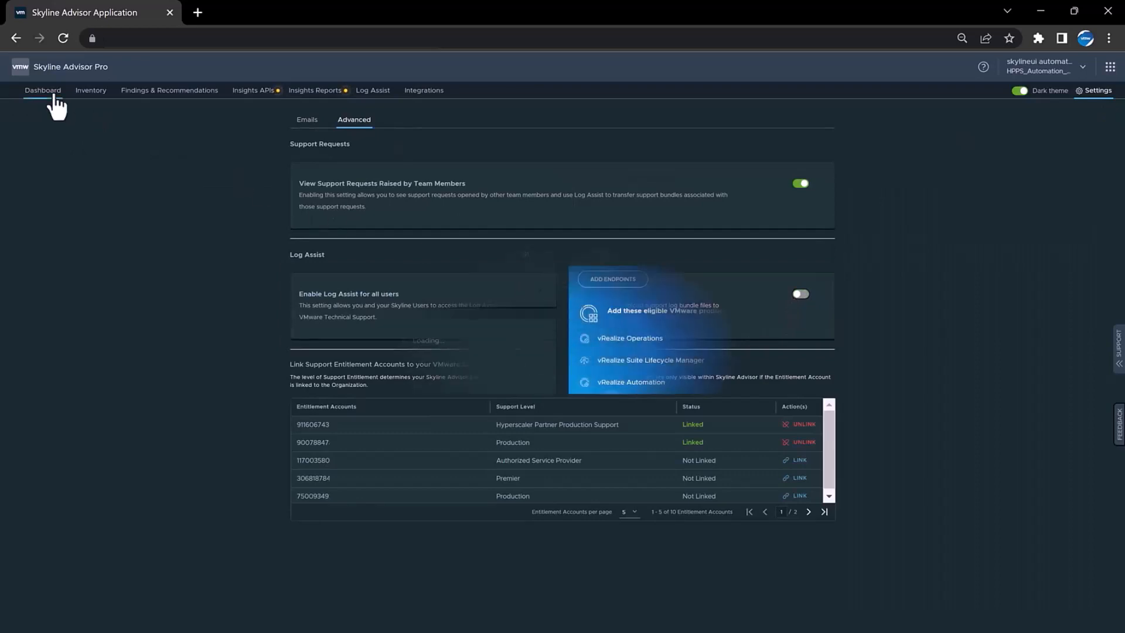
left_click(43, 90)
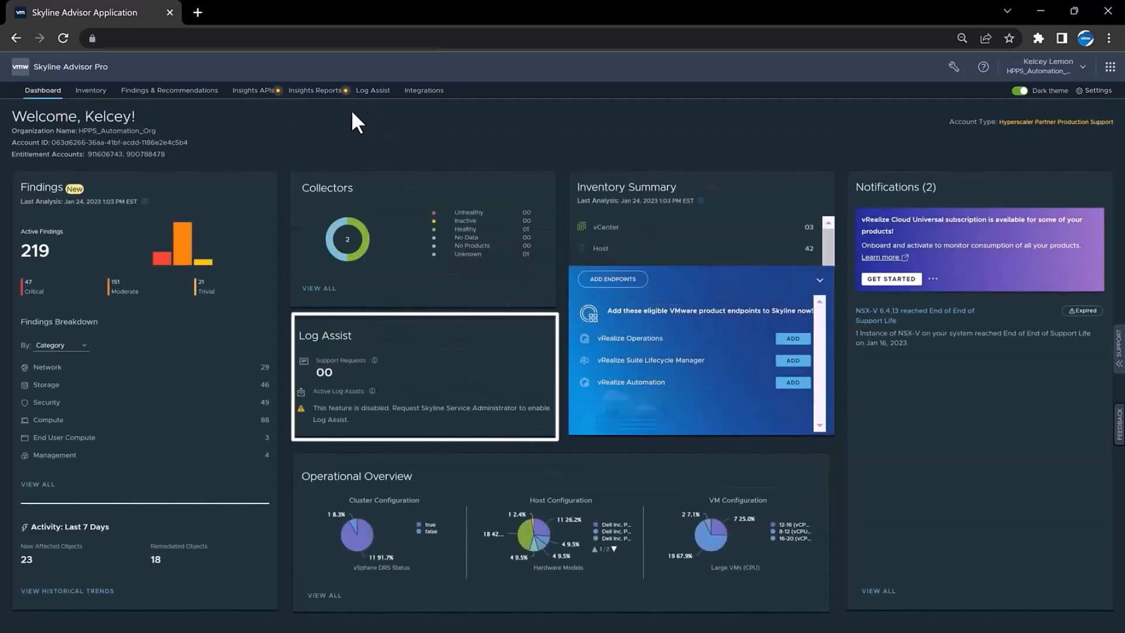
left_click(373, 89)
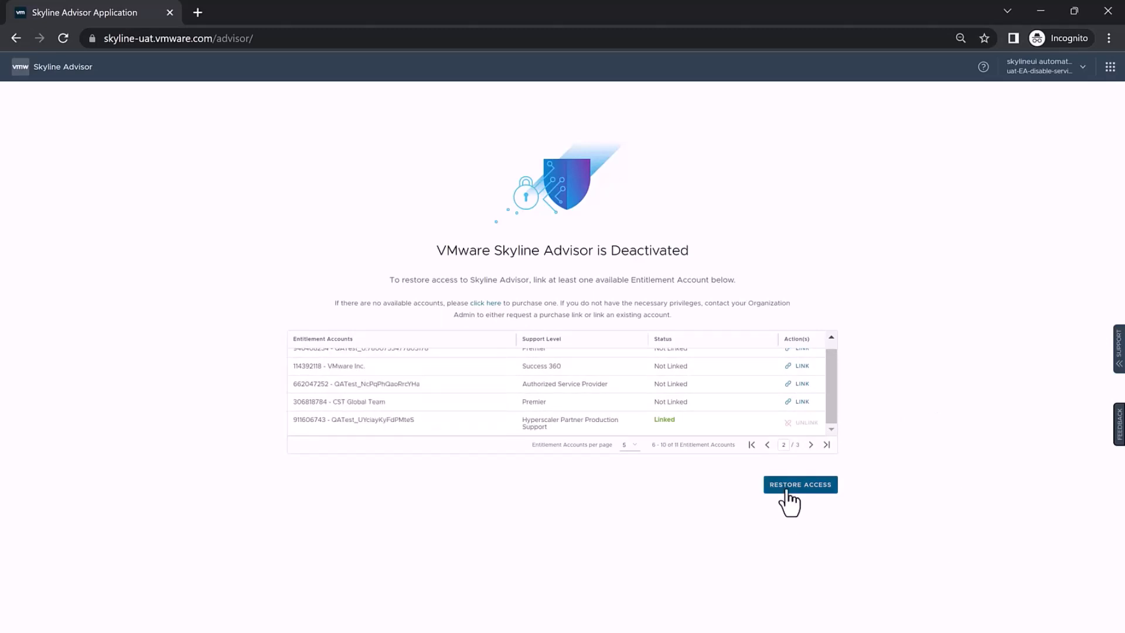
- Restore access to the deactivated Skyline Advisor organization using the linked entitlement account
left_click(799, 484)
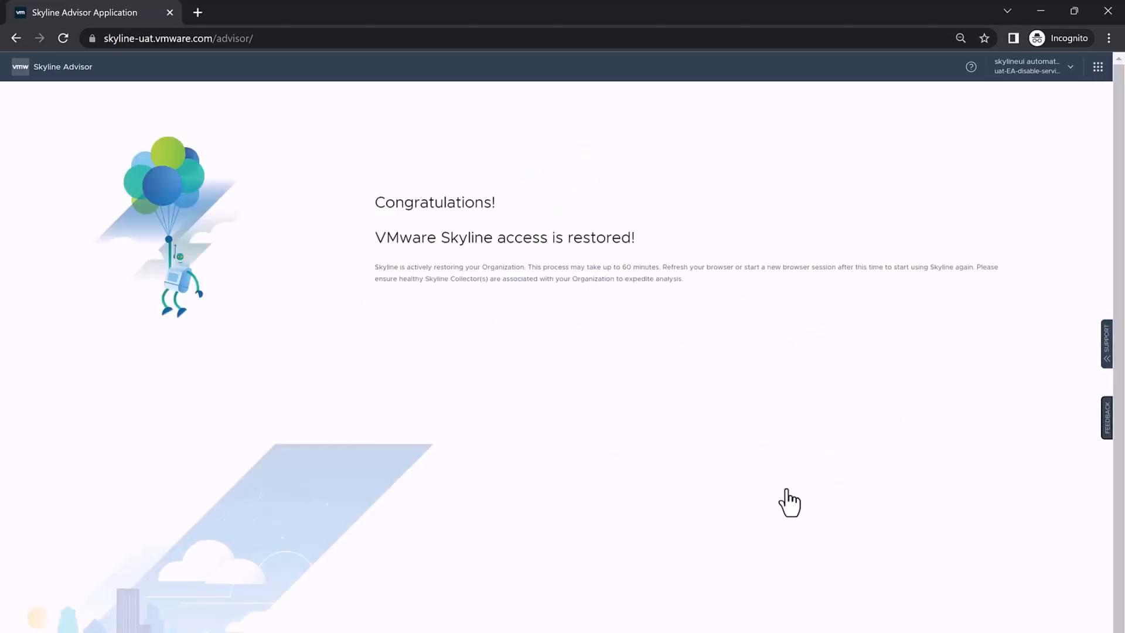